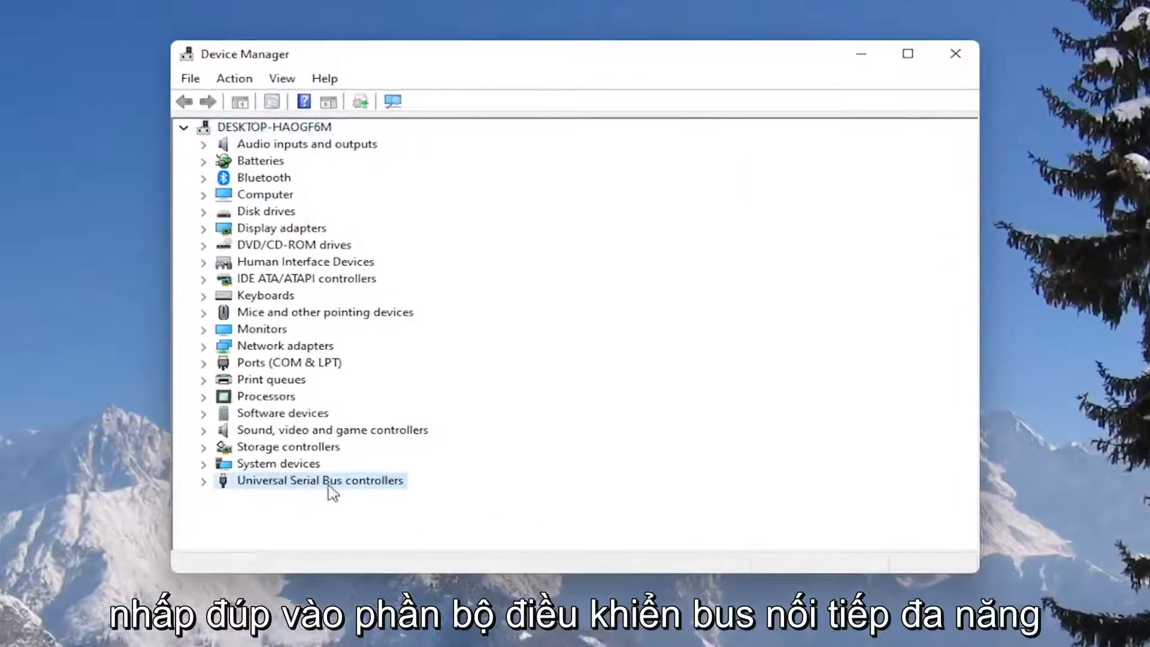
Step: Uncheck 'Allow the computer to turn off this device' for the Generic USB Hub and confirm
{"action": "double_click", "coordinate": [319, 480]}
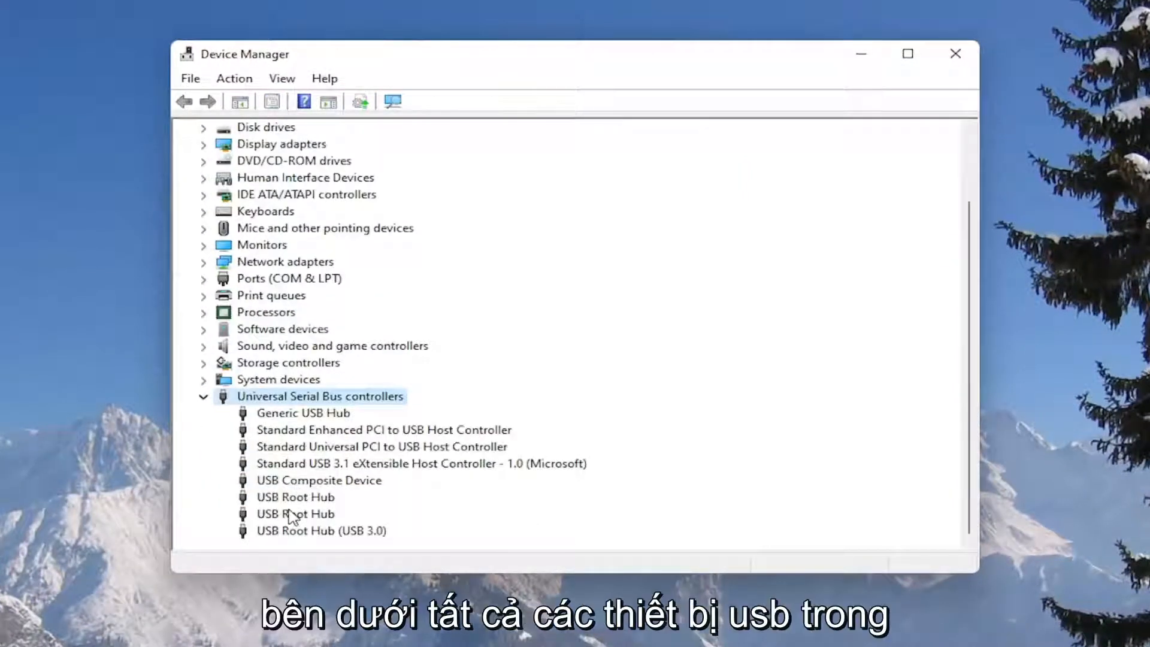
{"action": "left_click", "coordinate": [295, 514]}
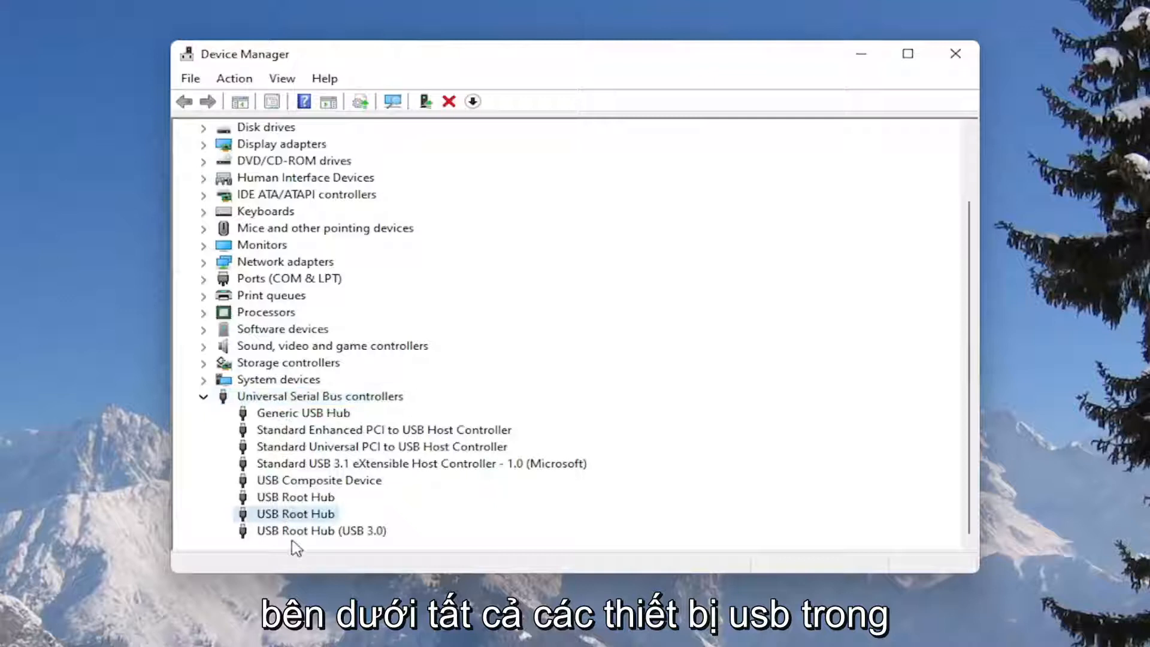
{"action": "right_click", "coordinate": [303, 412]}
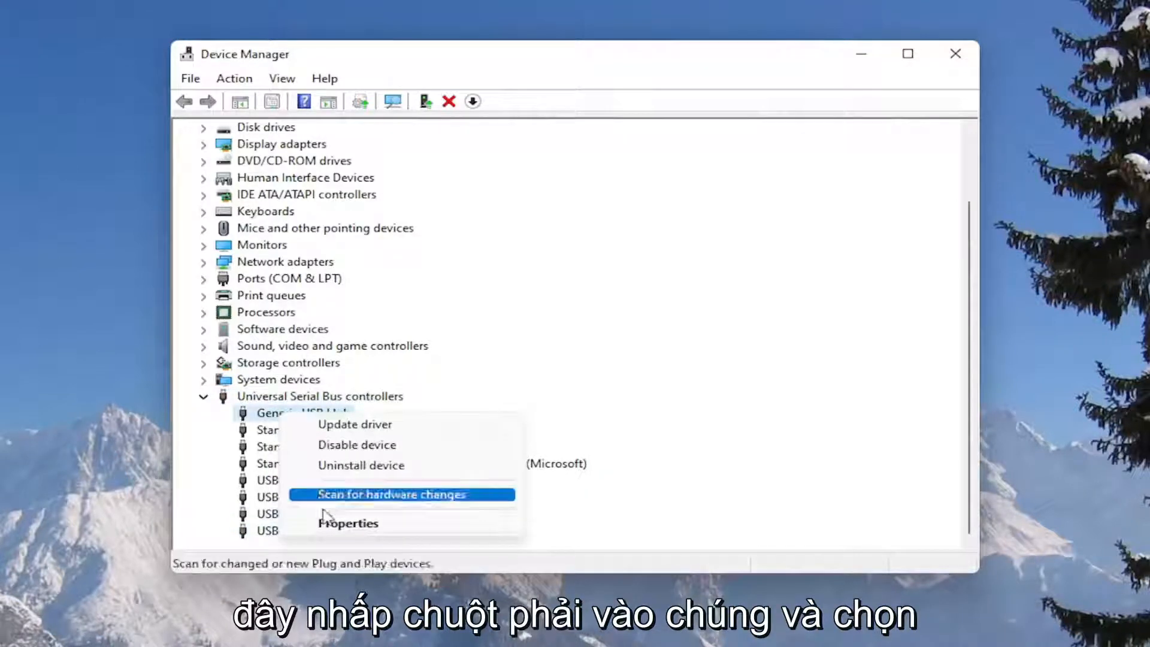
{"action": "left_click", "coordinate": [347, 522]}
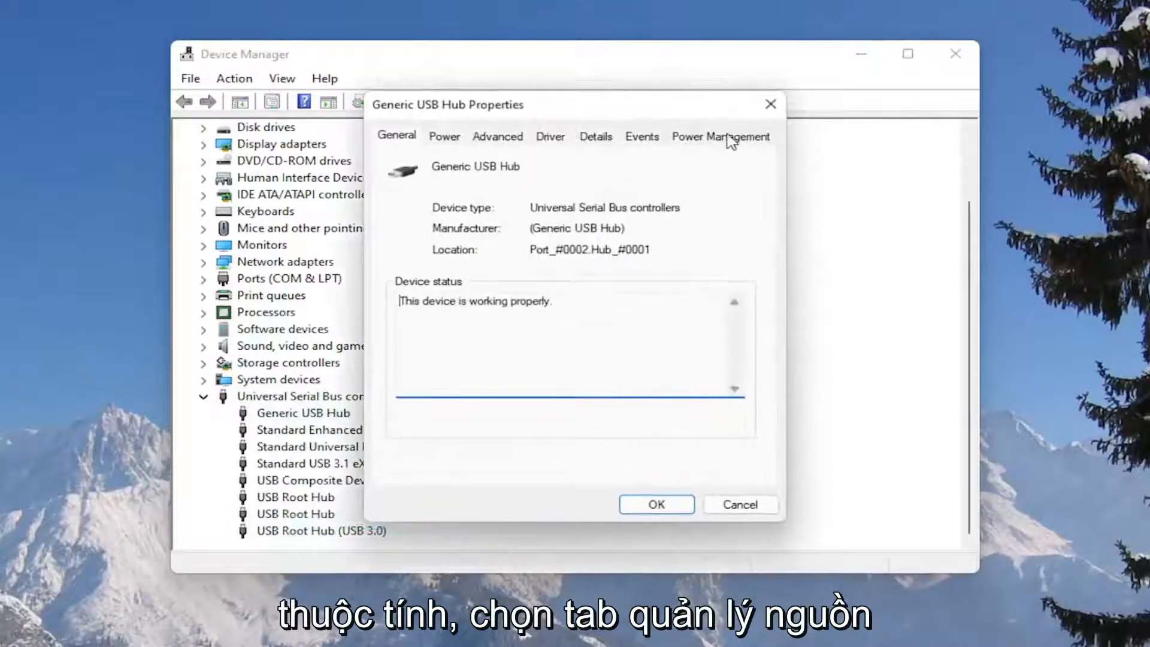
{"action": "left_click", "coordinate": [720, 136]}
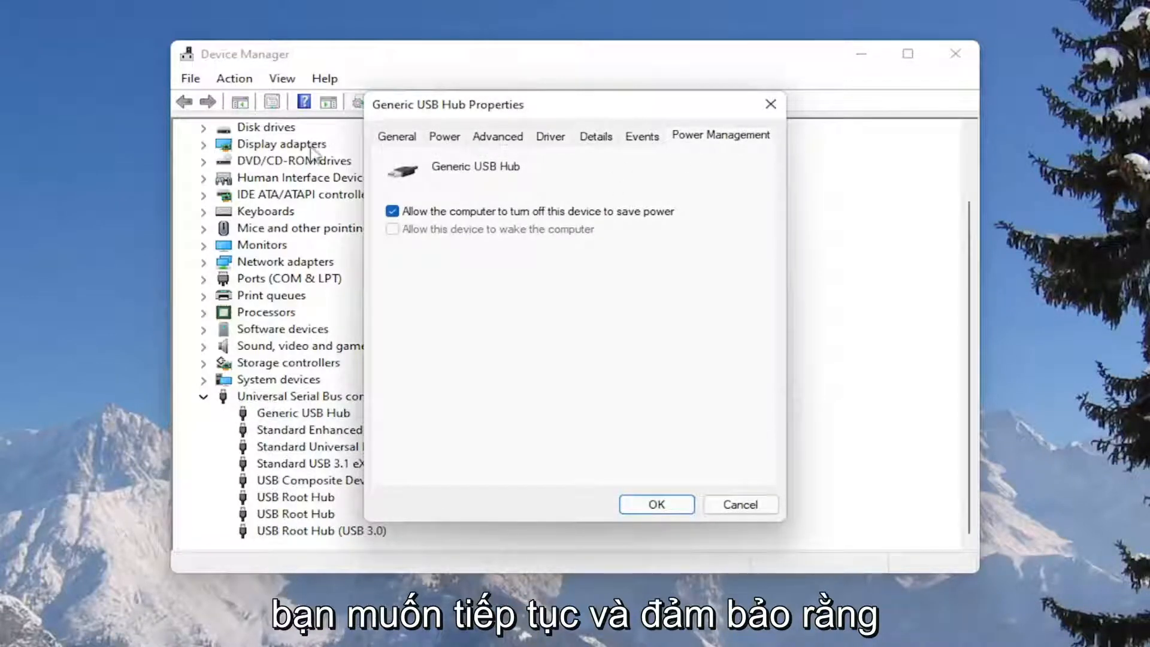
{"action": "left_click", "coordinate": [392, 211]}
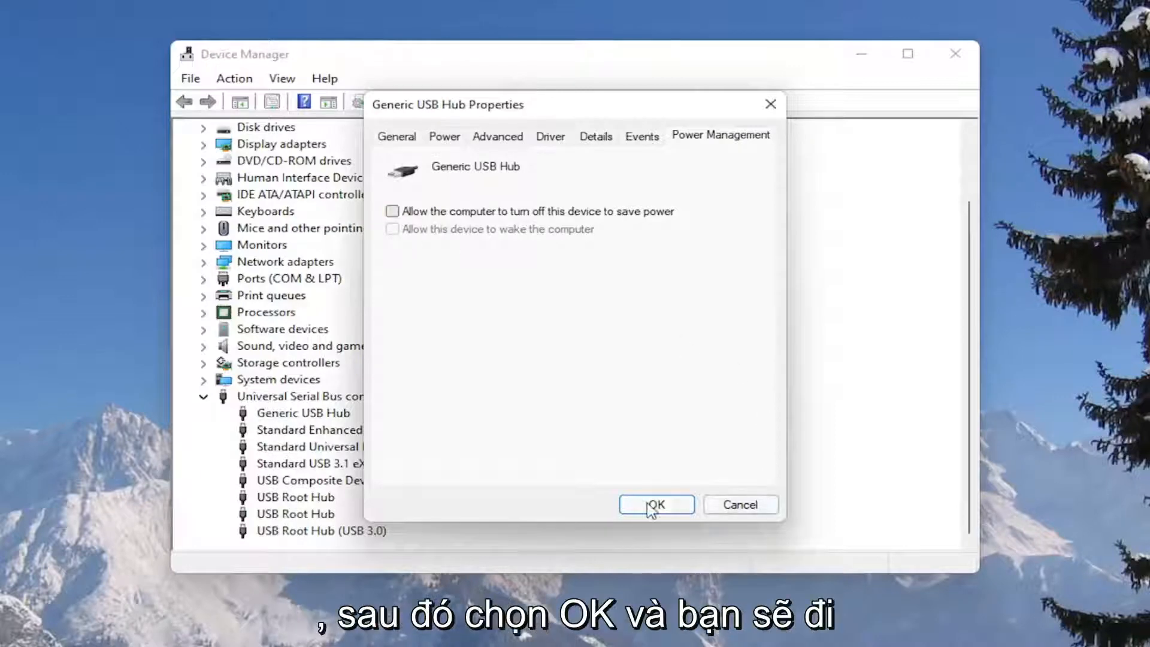
{"action": "left_click", "coordinate": [655, 504]}
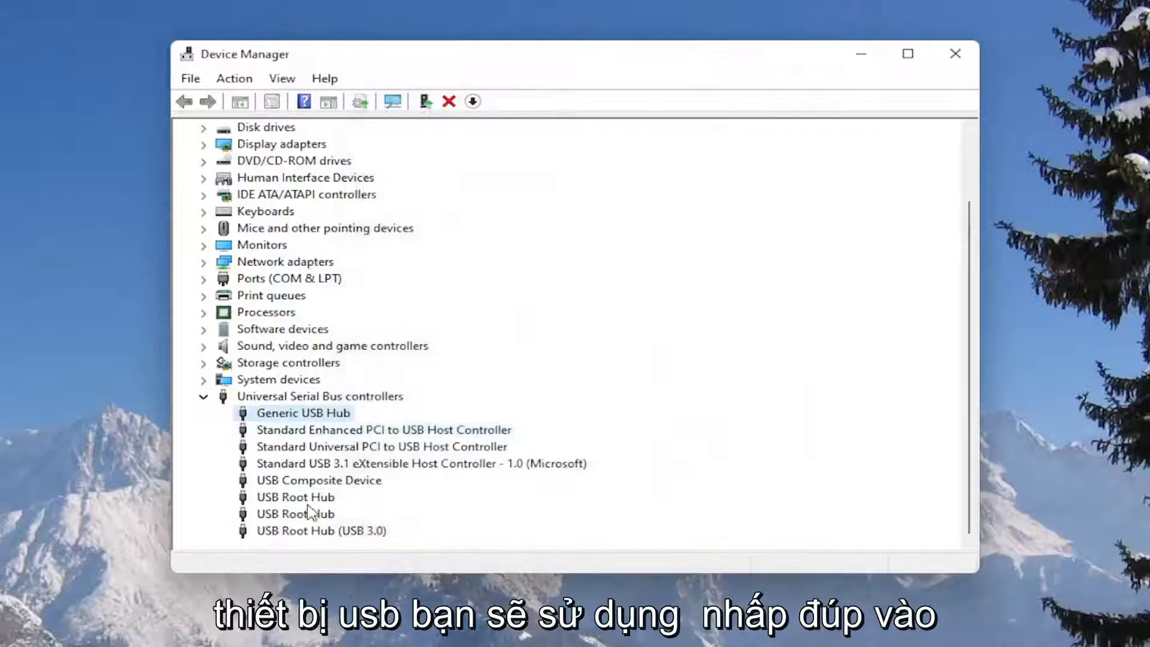
Step: Uncheck 'Allow the computer to turn off this device to save power' for the USB Root Hub
{"action": "double_click", "coordinate": [295, 497]}
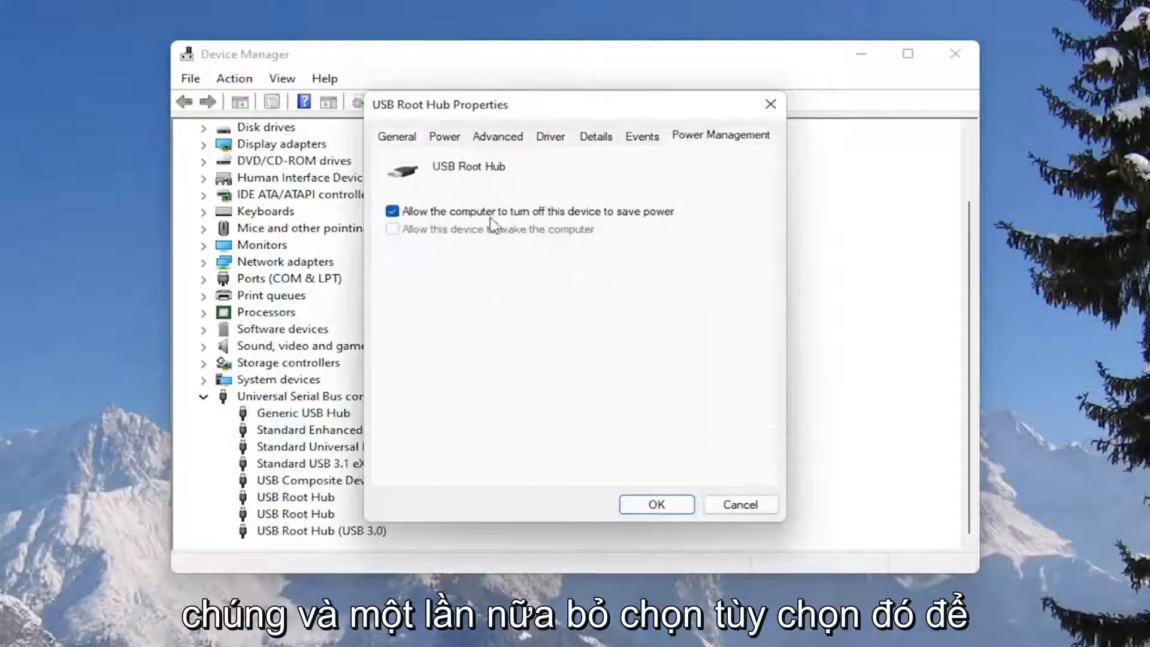
{"action": "left_click", "coordinate": [392, 211]}
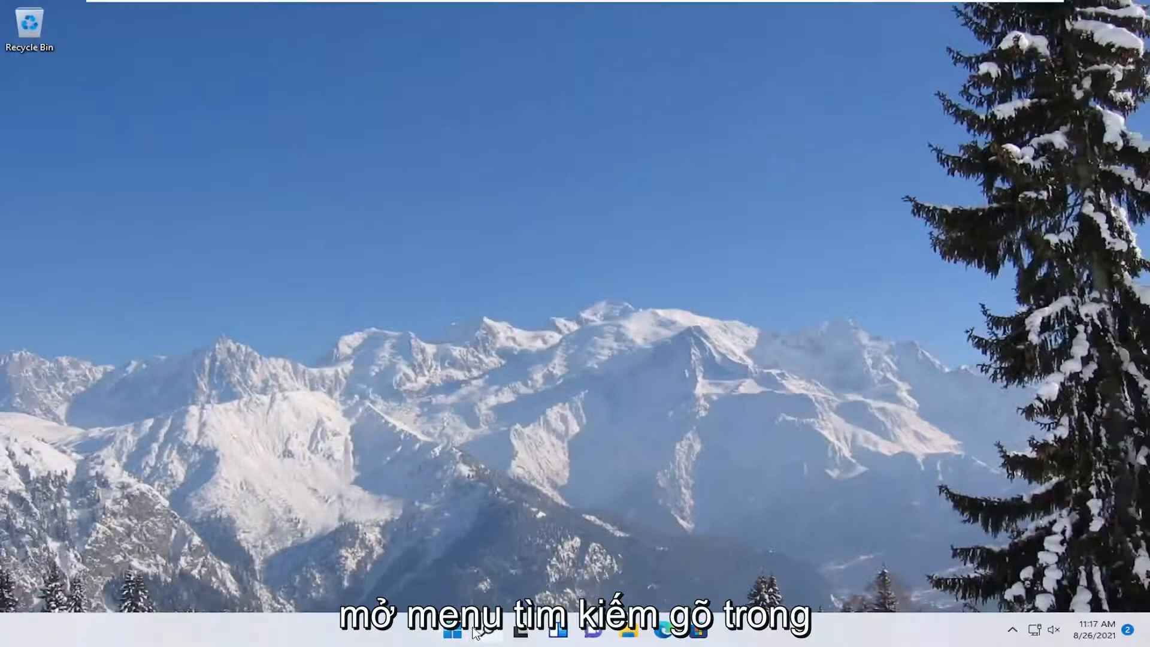
Step: Open Control Panel, switch View by to Category, and go to Hardware and Sound
{"action": "type", "text": "control panel"}
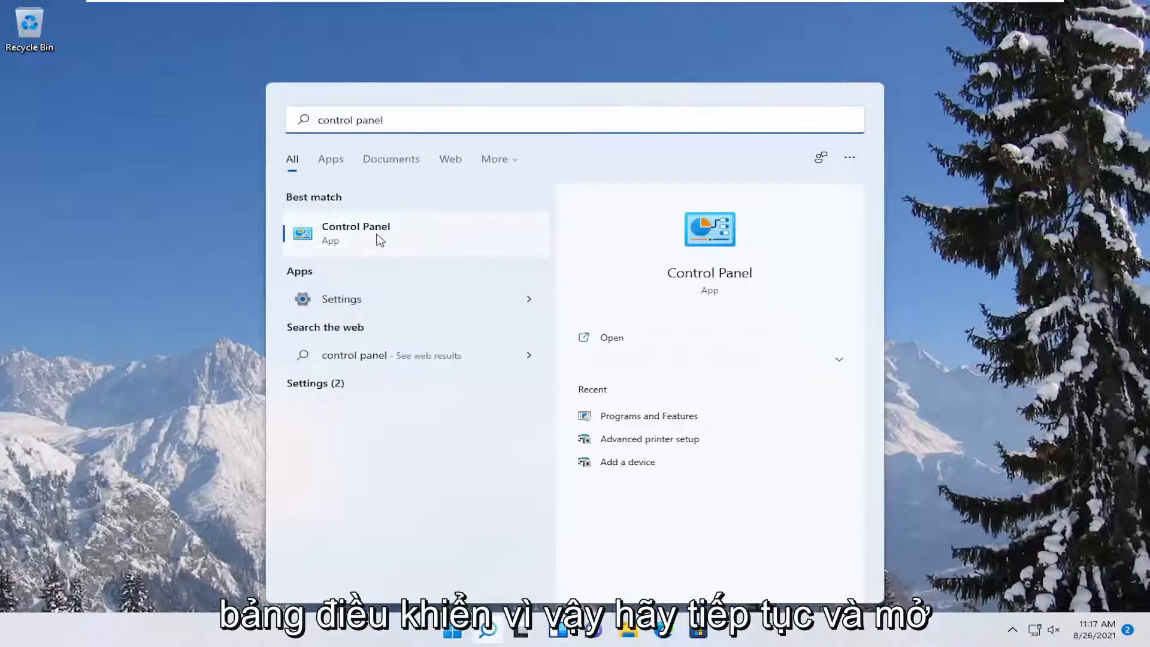
{"action": "left_click", "coordinate": [356, 232]}
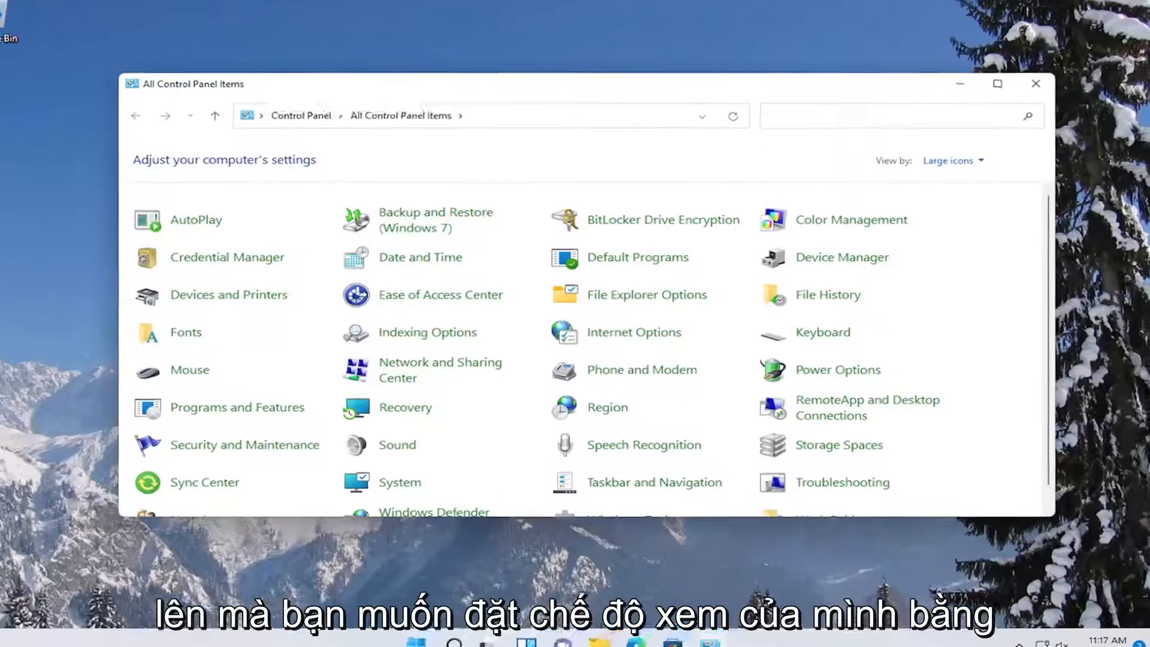
{"action": "left_click", "coordinate": [964, 147]}
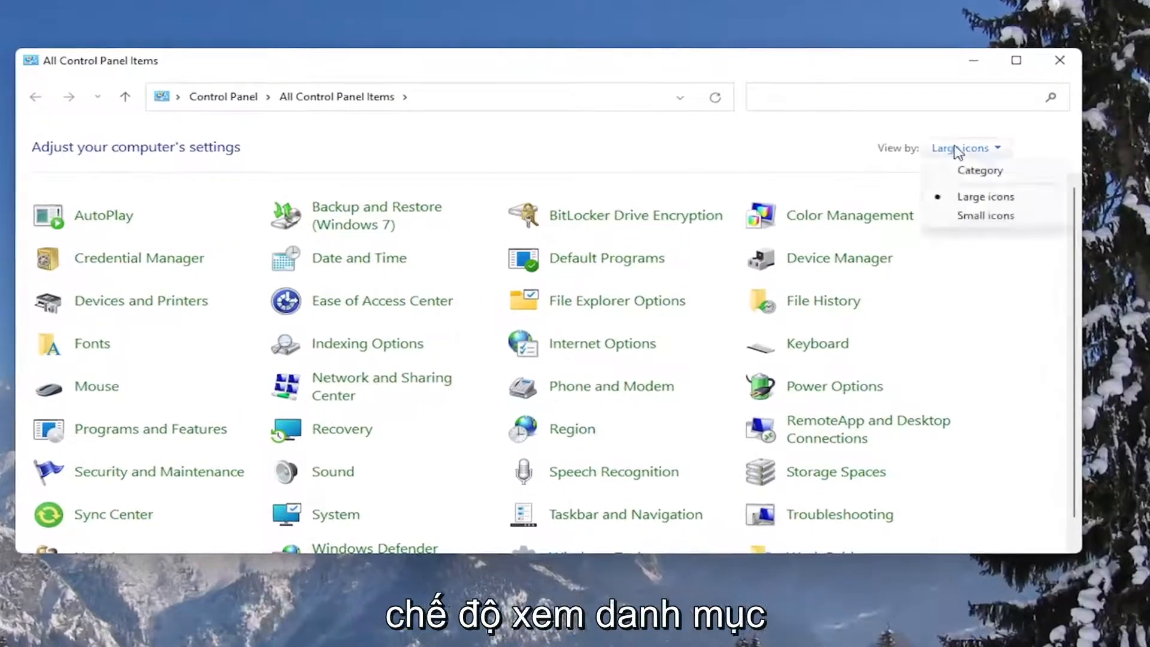
{"action": "left_click", "coordinate": [980, 170]}
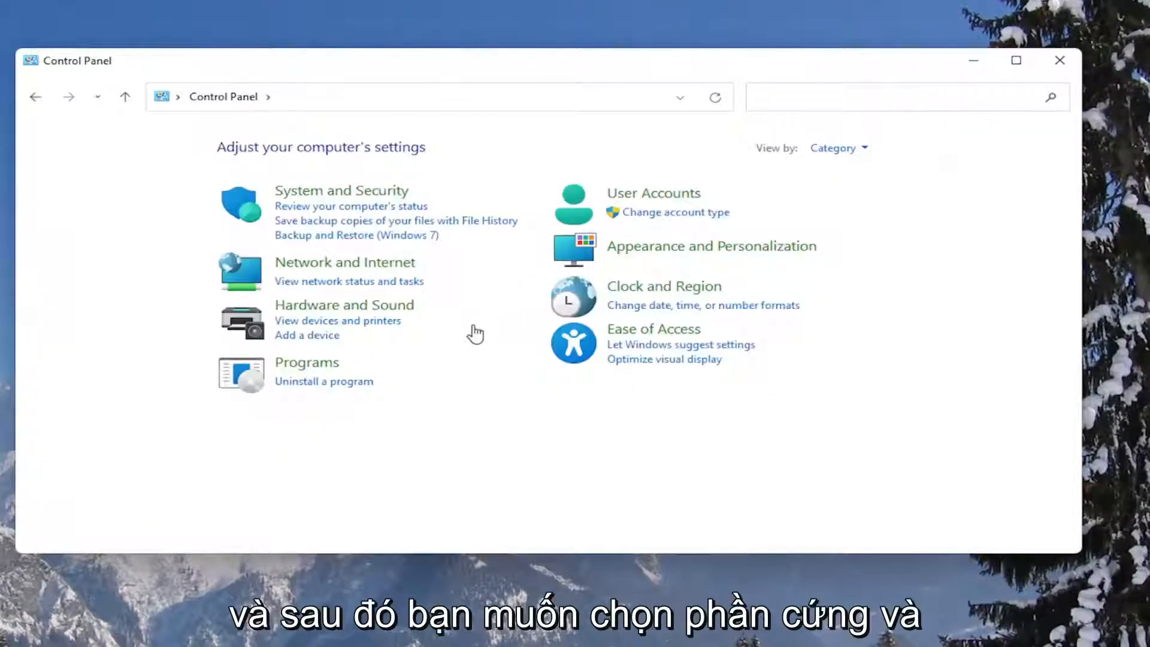
{"action": "left_click", "coordinate": [344, 304]}
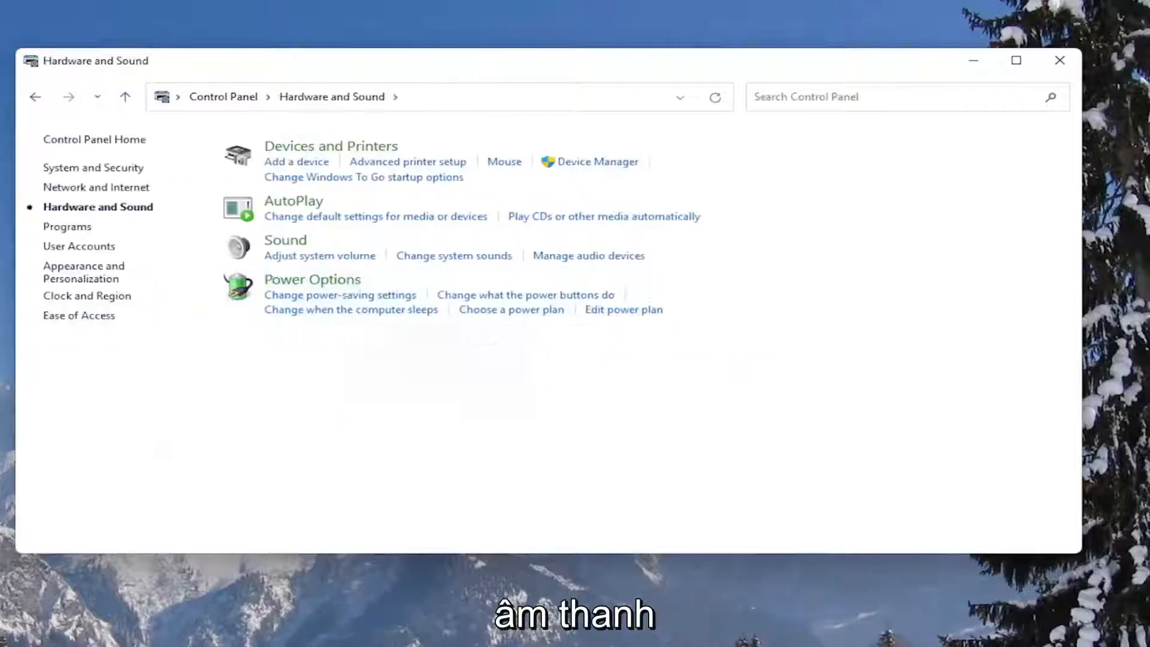
{"action": "mouse_move", "coordinate": [311, 280]}
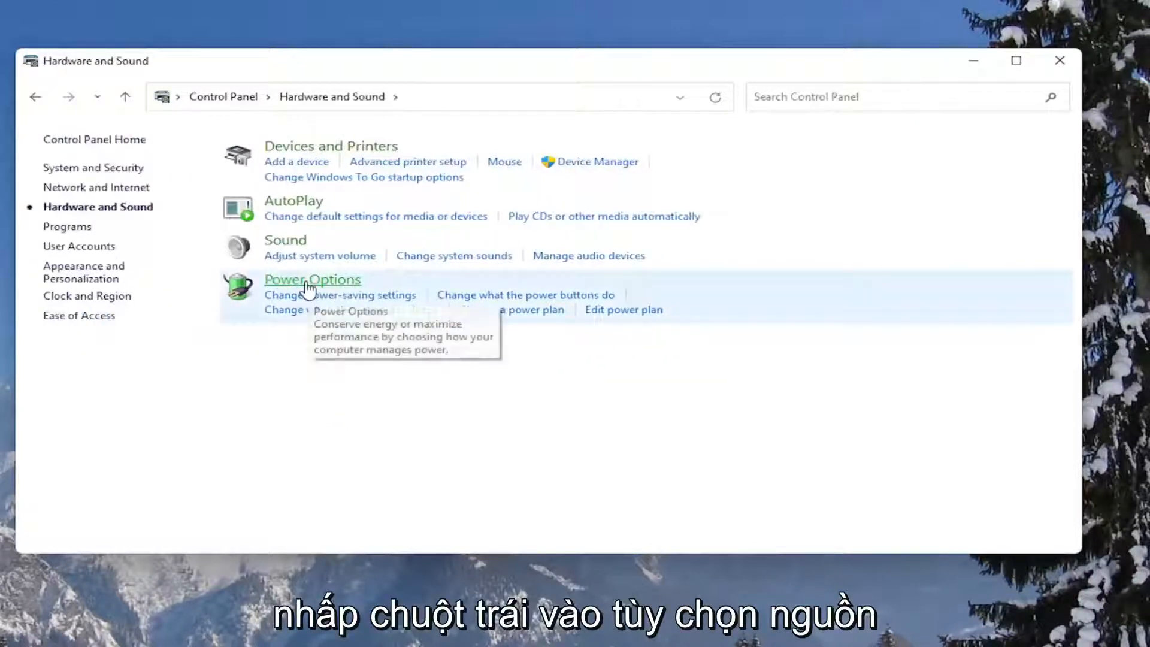
Step: Open Power Options and the Balanced plan's advanced power settings
{"action": "left_click", "coordinate": [312, 280]}
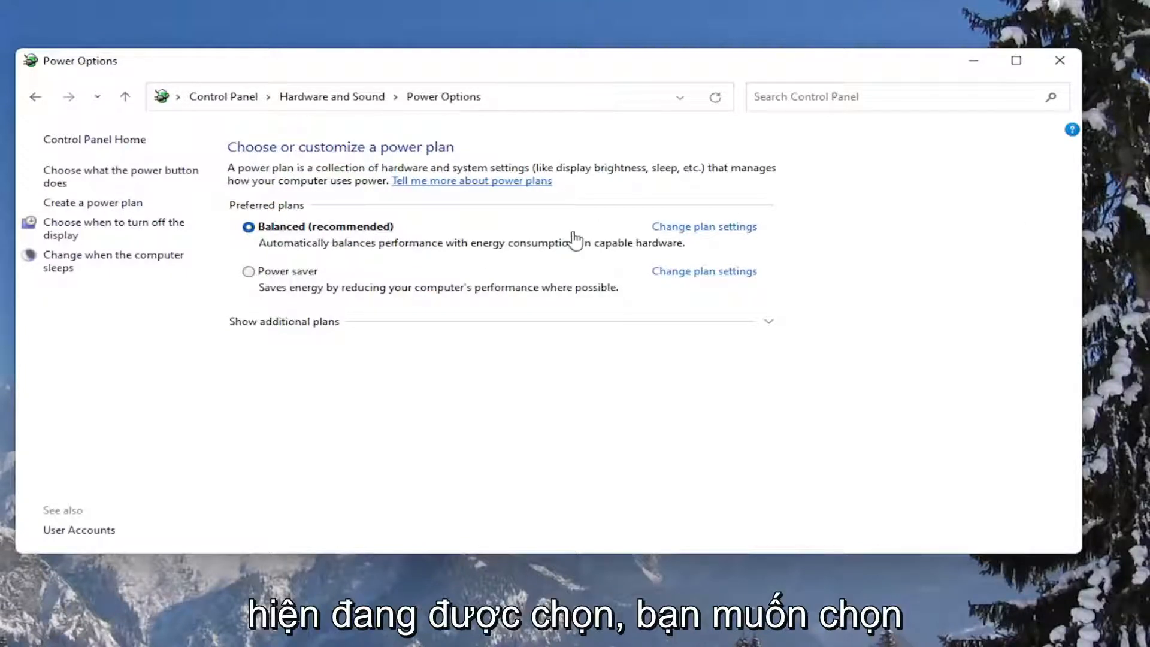
{"action": "left_click", "coordinate": [703, 225]}
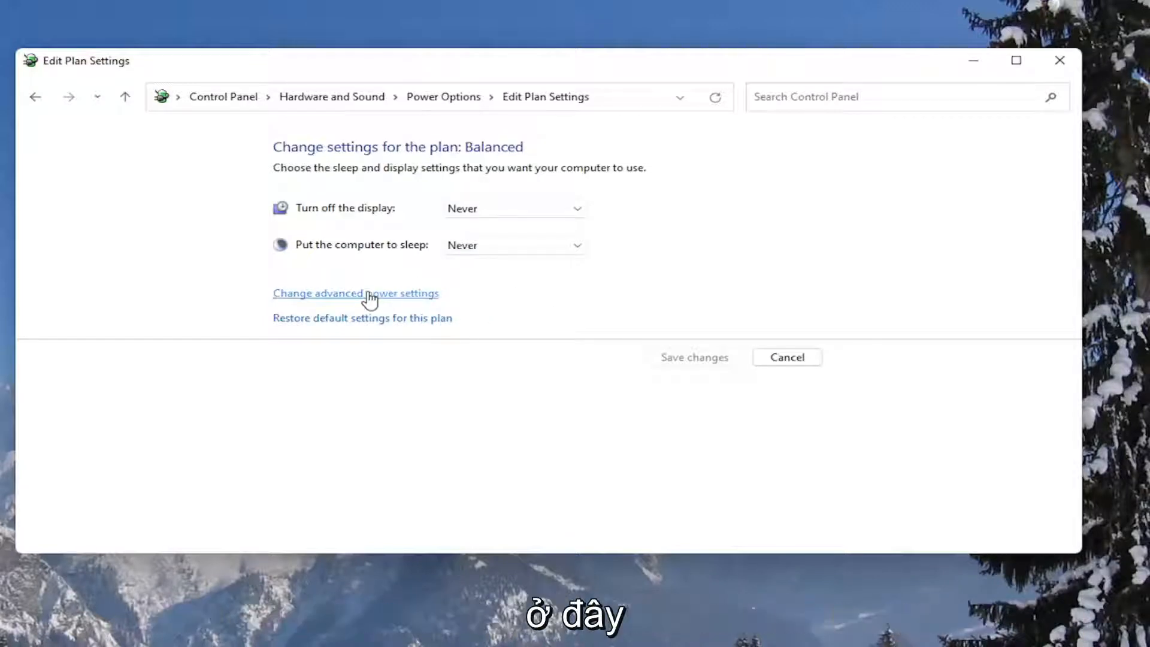
{"action": "left_click", "coordinate": [356, 293]}
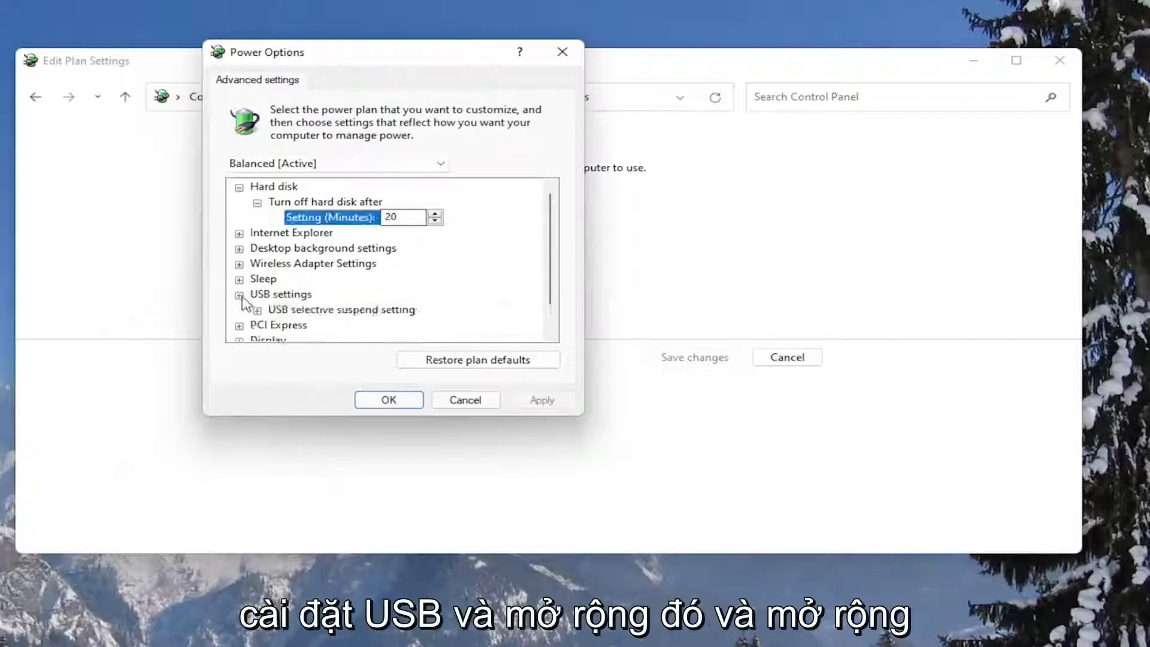
Step: Set USB settings > USB selective suspend setting to Disabled and apply it
{"action": "left_click", "coordinate": [239, 294]}
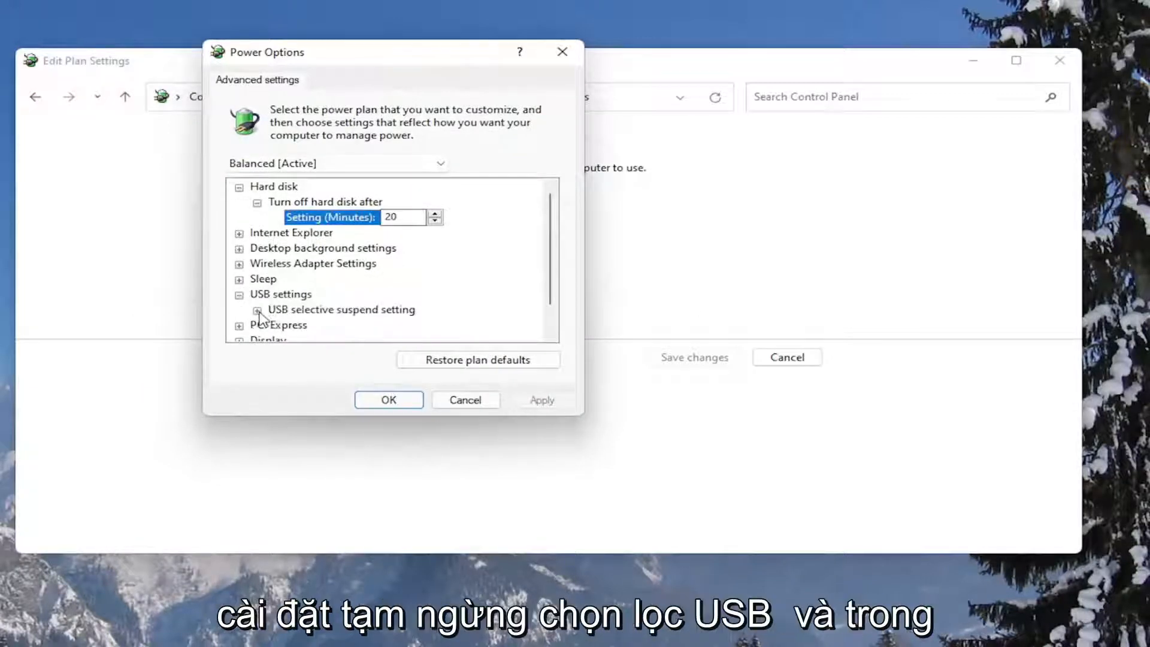
{"action": "left_click", "coordinate": [259, 310]}
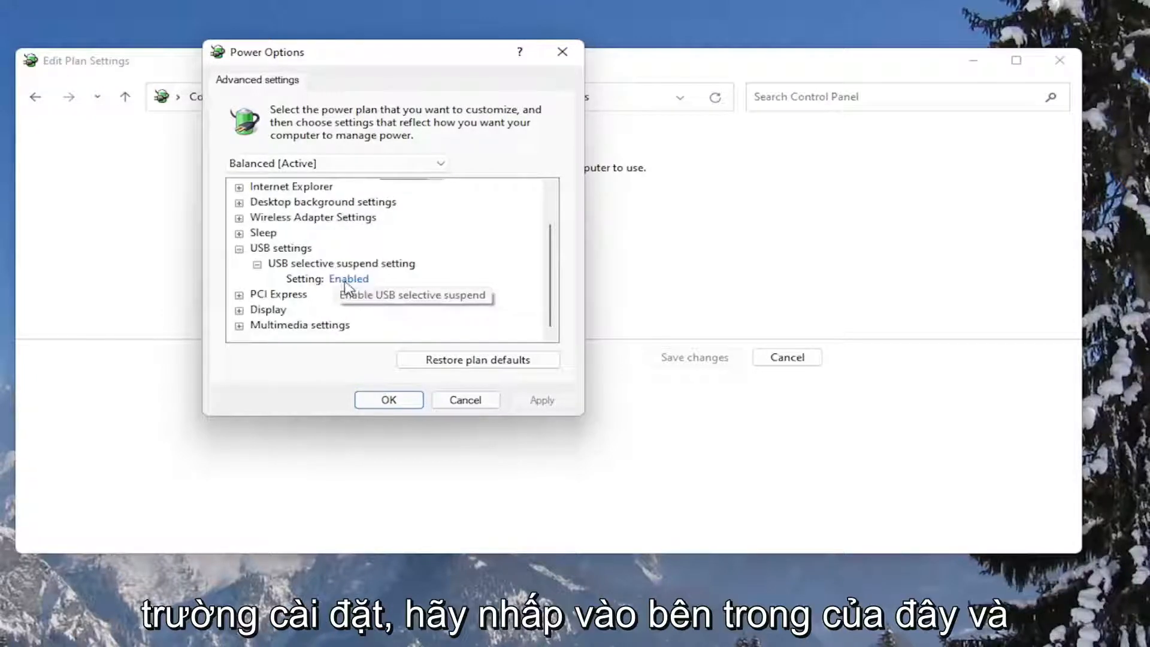
{"action": "left_click", "coordinate": [349, 279]}
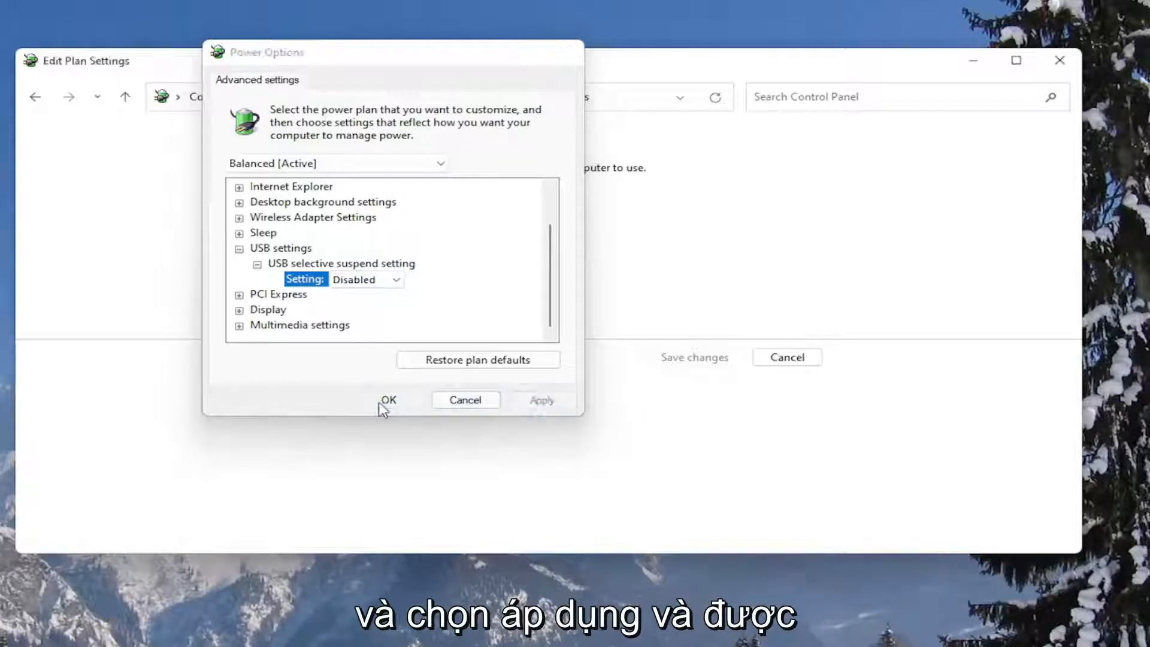
{"action": "left_click", "coordinate": [387, 399]}
{"action": "type", "text": "de"}
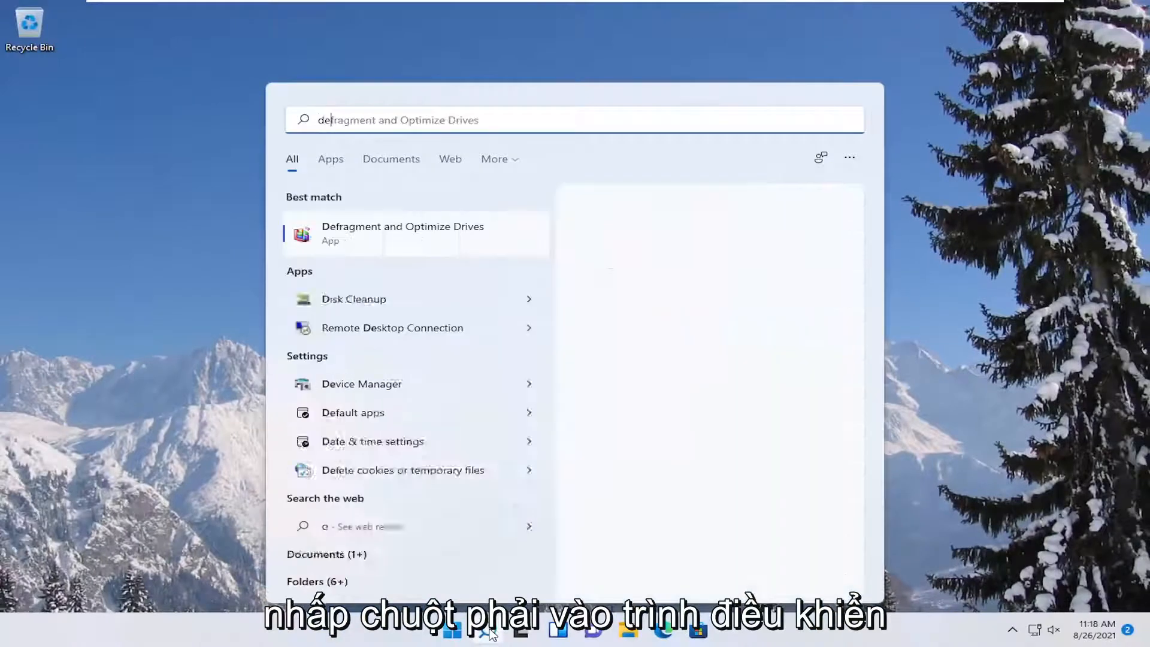
Step: Reinstall the USB Root Hub driver from the compatible driver list, then close Device Manager
{"action": "left_click", "coordinate": [360, 383]}
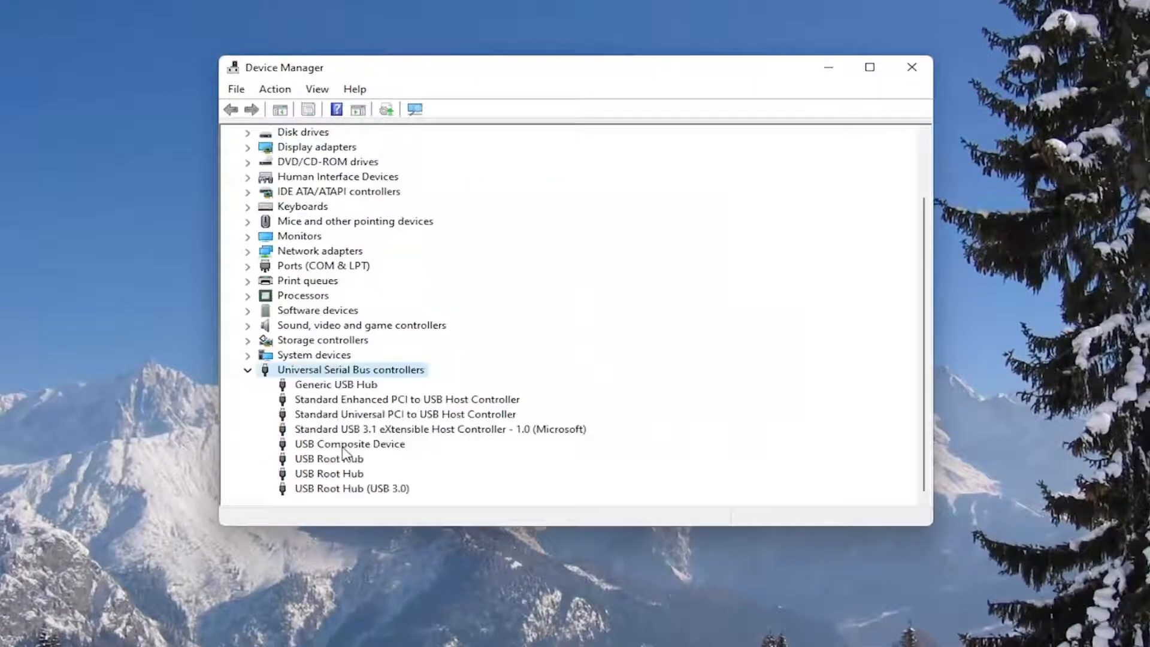
{"action": "right_click", "coordinate": [328, 458]}
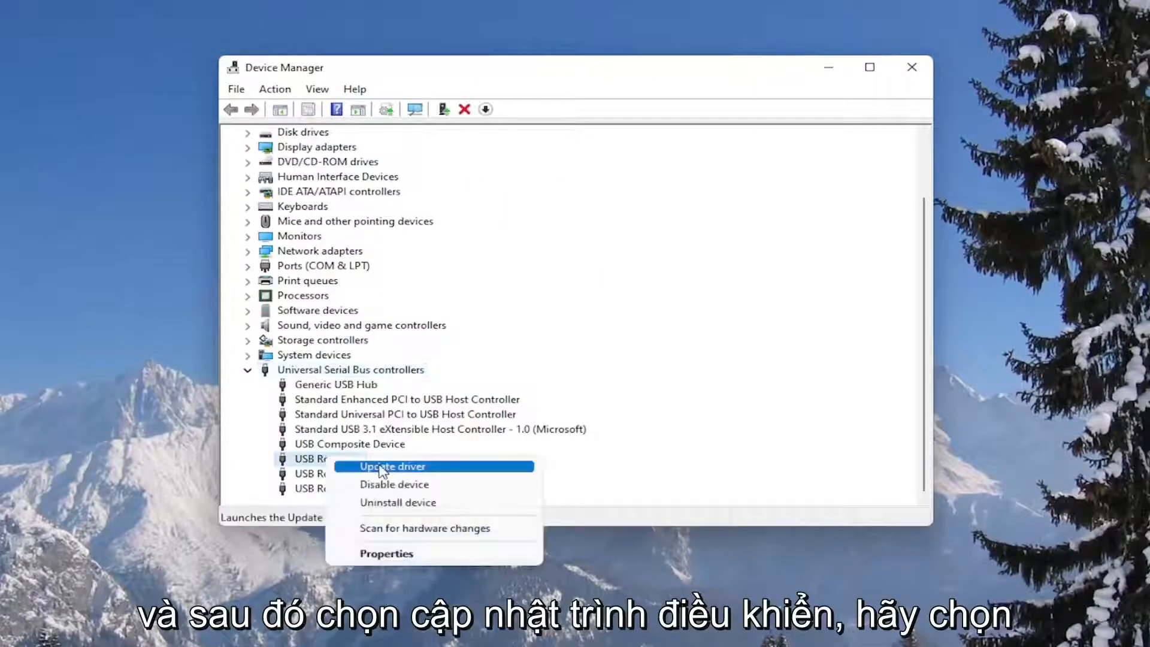
{"action": "left_click", "coordinate": [392, 466]}
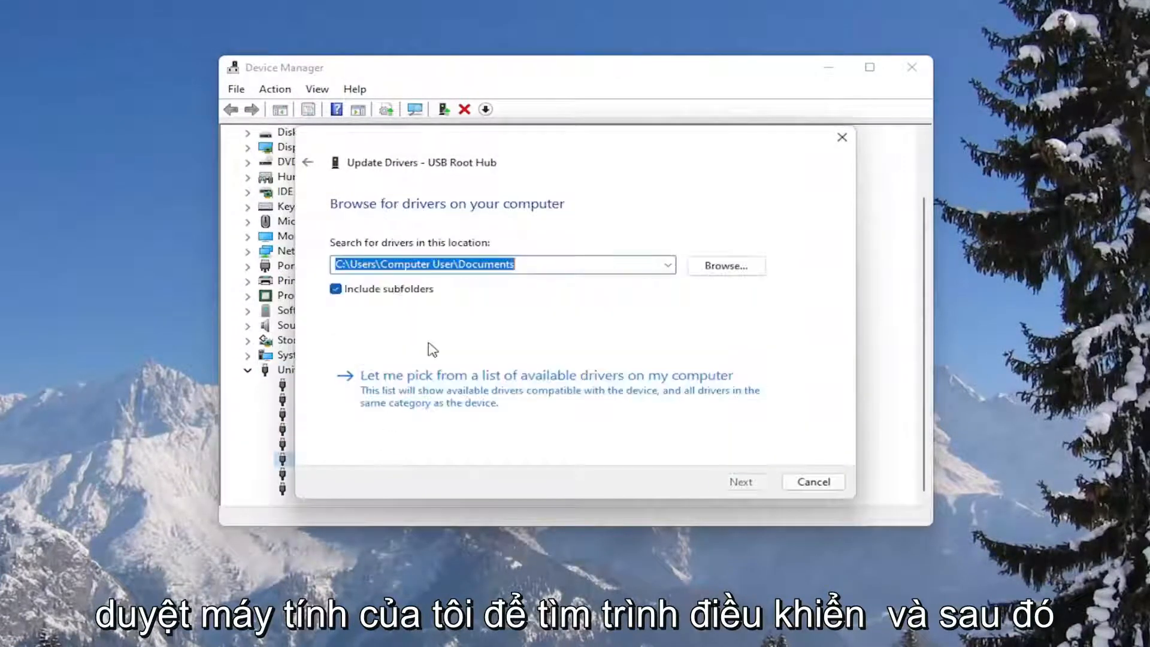
{"action": "left_click", "coordinate": [545, 374]}
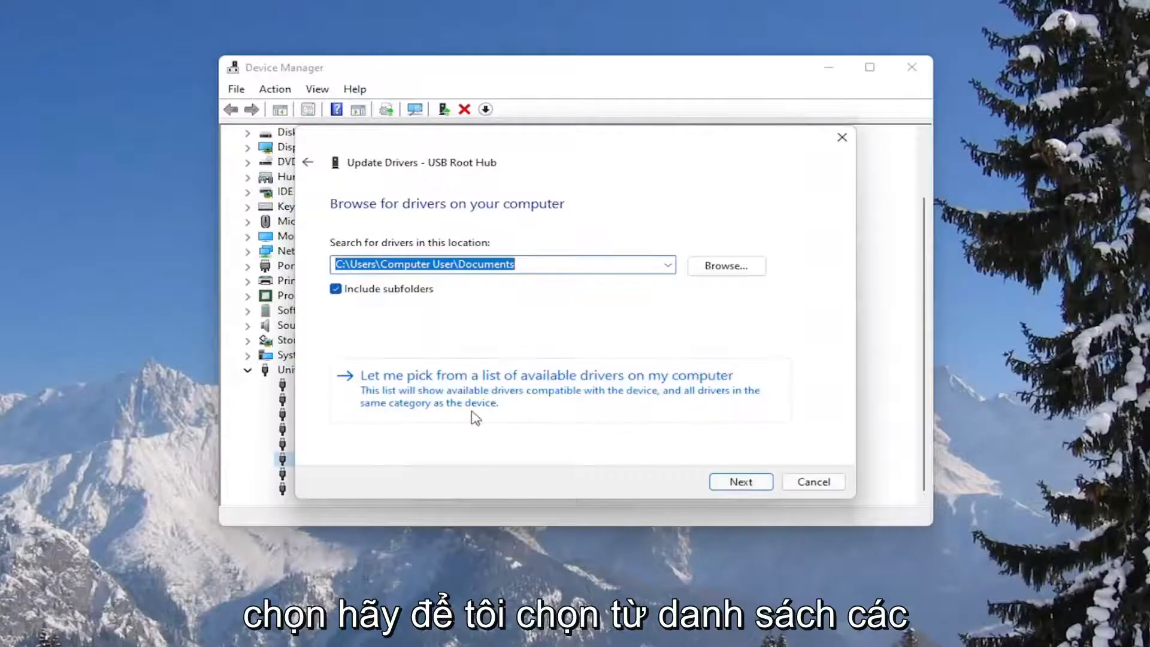
{"action": "left_click", "coordinate": [545, 375]}
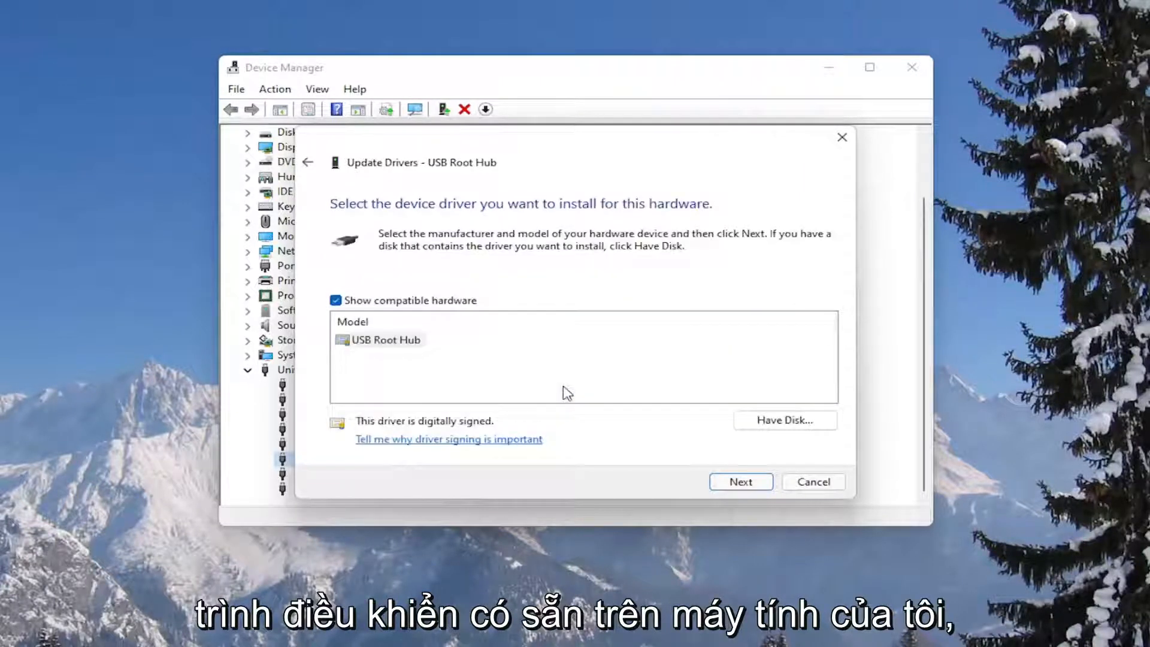
{"action": "left_click", "coordinate": [740, 482]}
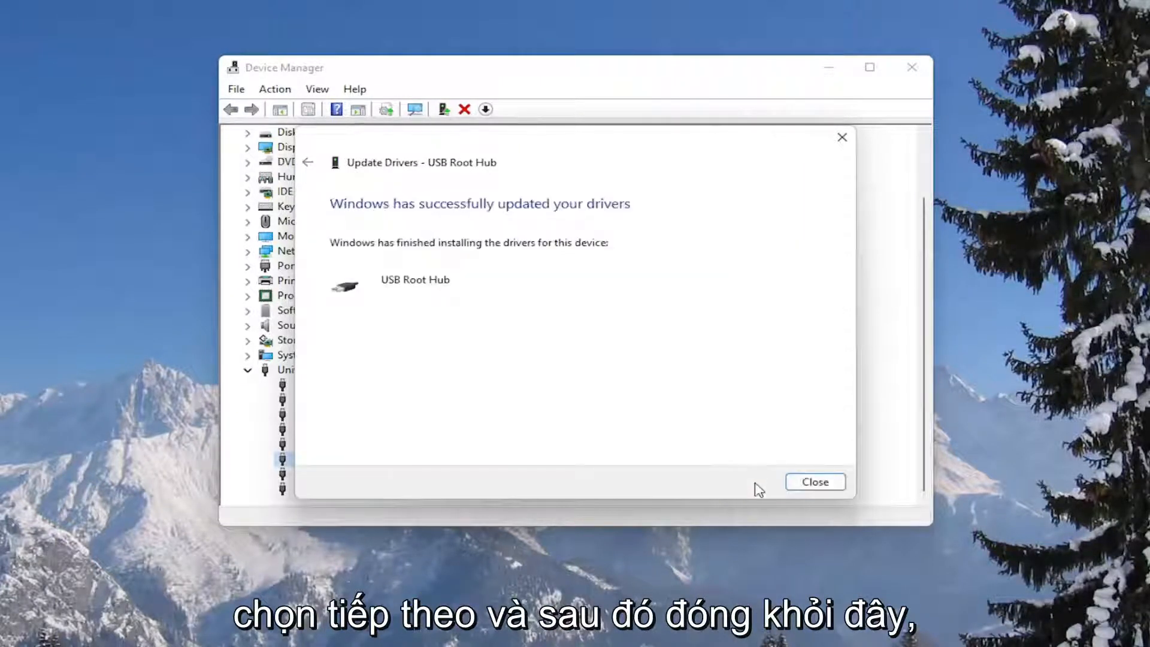
{"action": "left_click", "coordinate": [814, 481]}
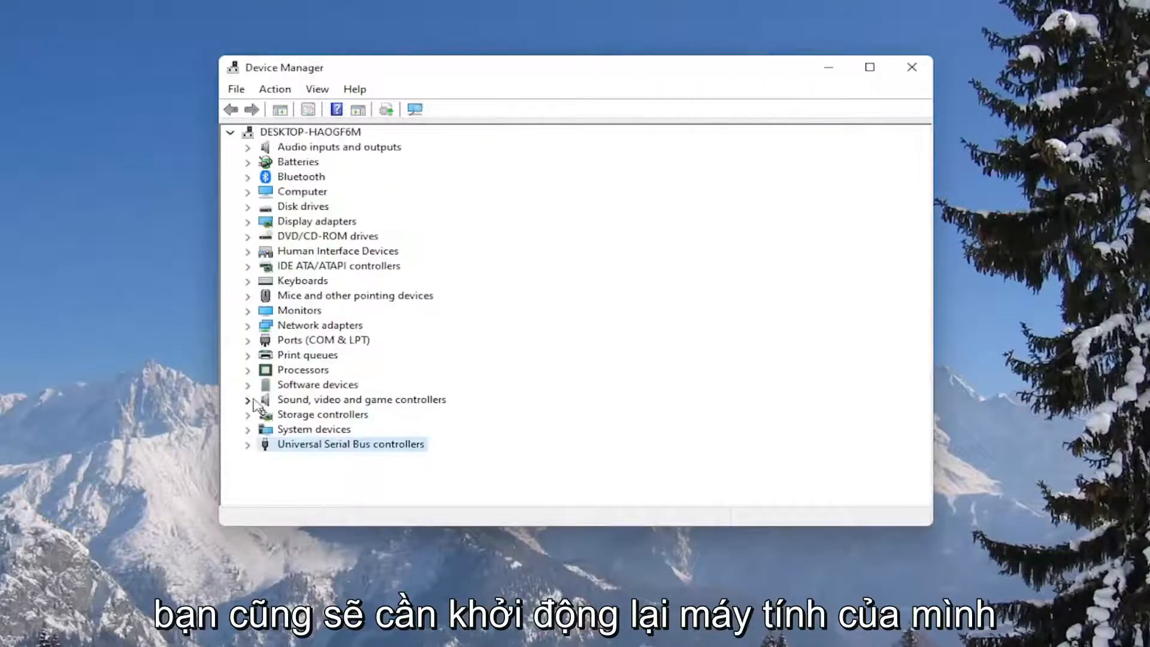
{"action": "left_click", "coordinate": [911, 67]}
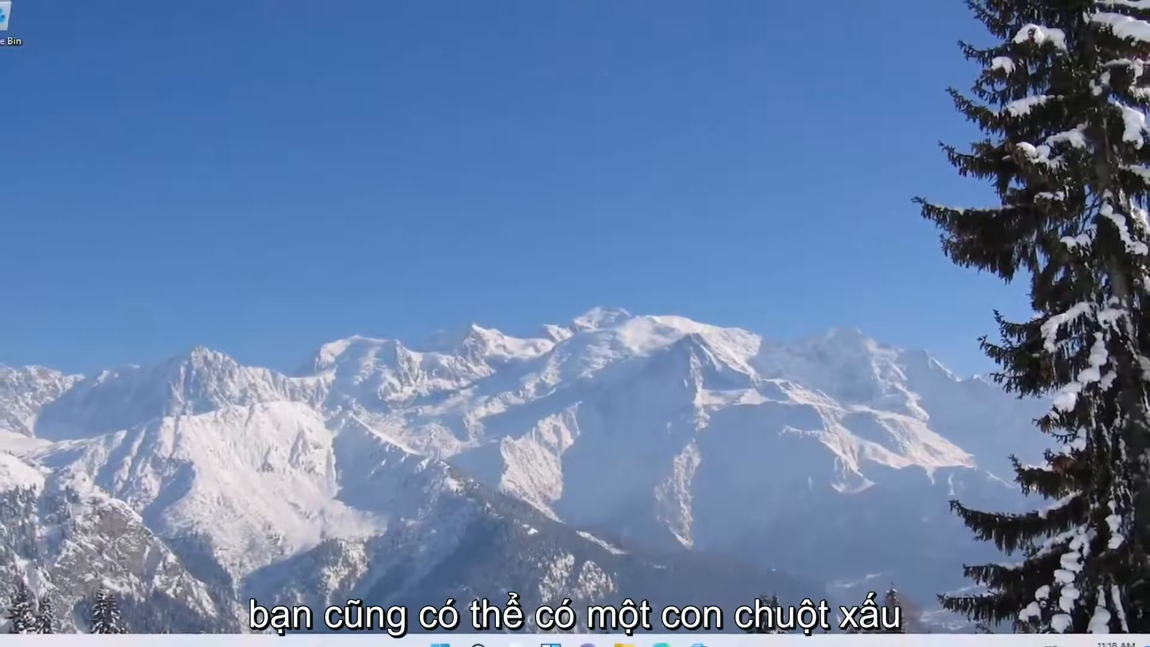